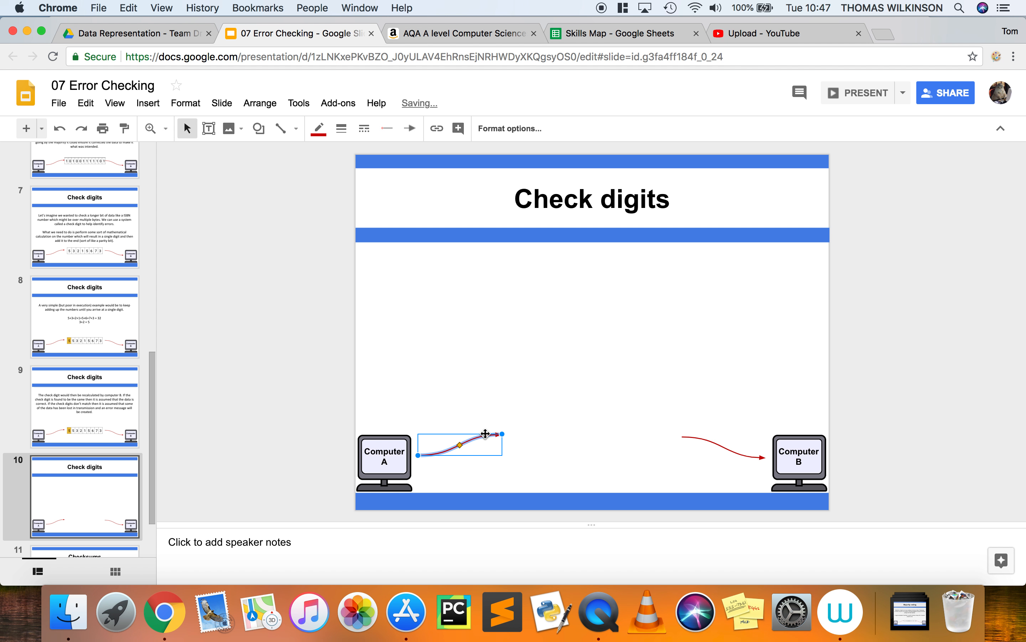
Delete the curved arrows between Computer A and B, then switch to the Amazon page.
{"action": "left_click_drag", "start_coordinate": [459, 442], "coordinate": [718, 450]}
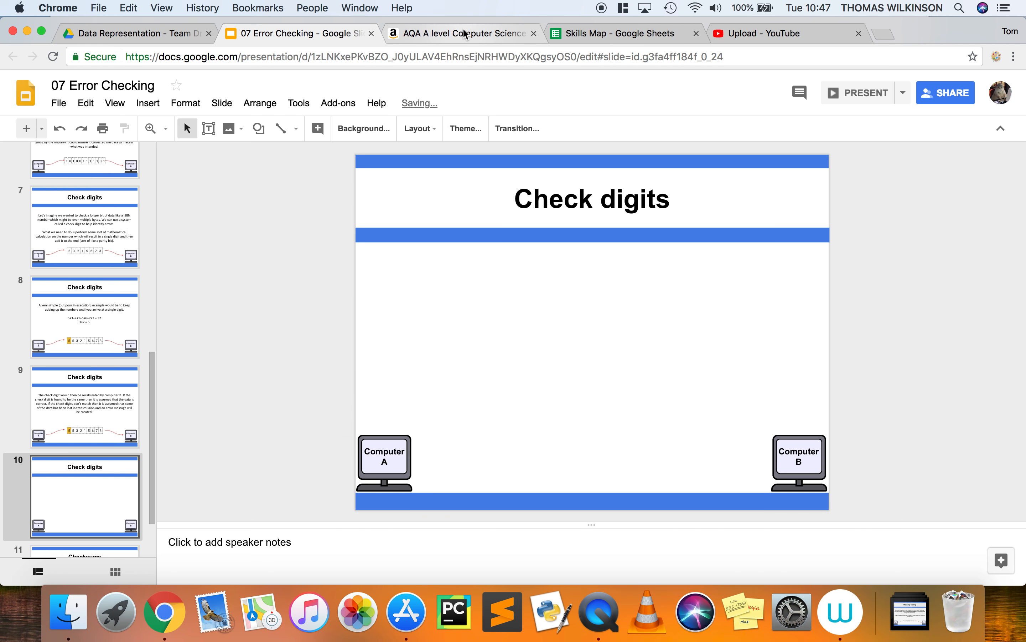
{"action": "left_click", "coordinate": [461, 32]}
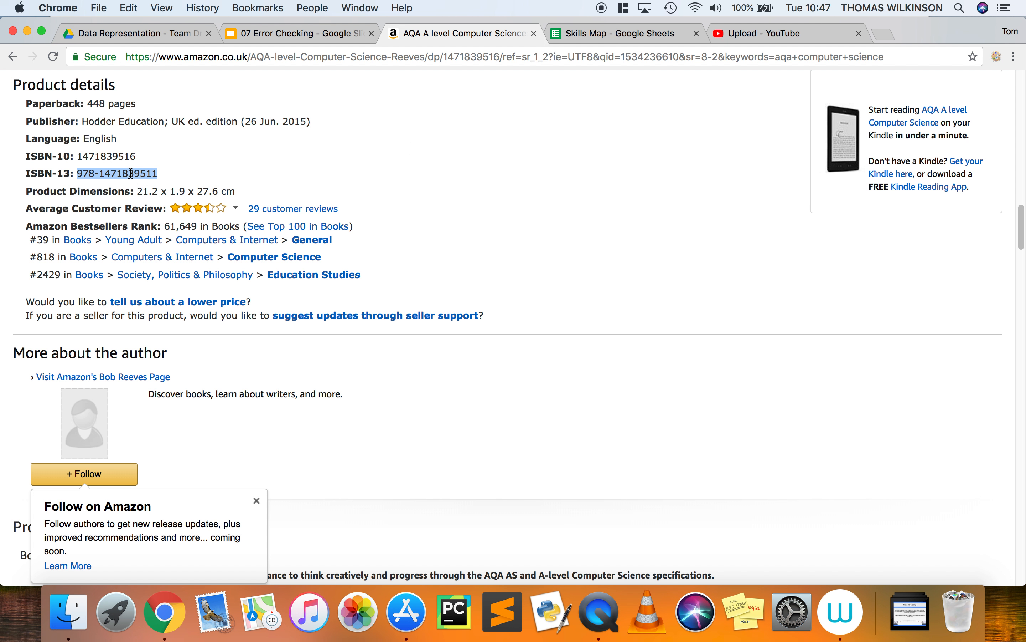
{"action": "right_click", "coordinate": [131, 173]}
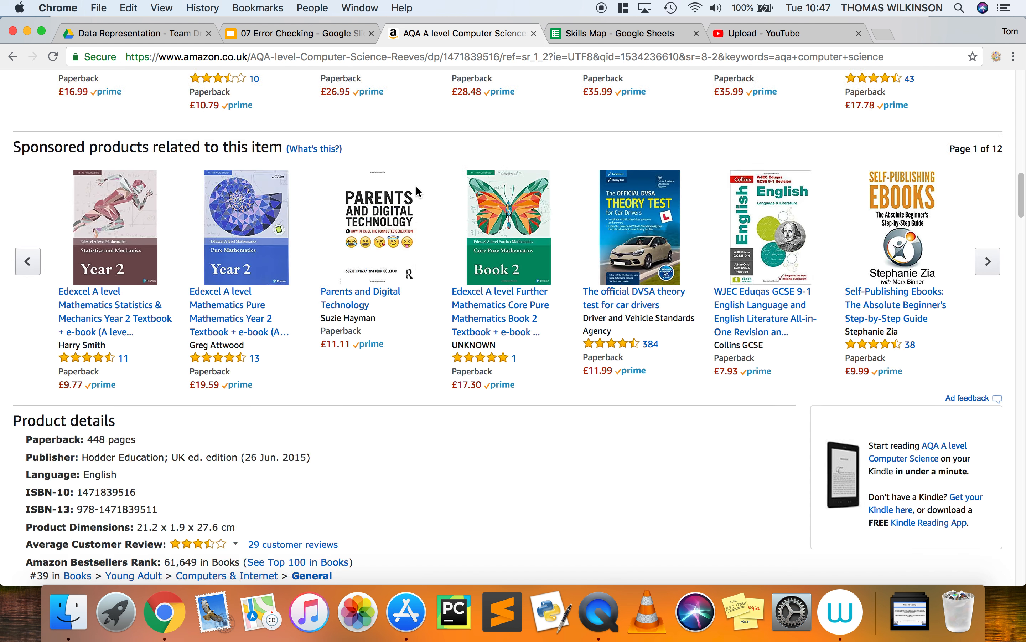
{"action": "left_click", "coordinate": [302, 33]}
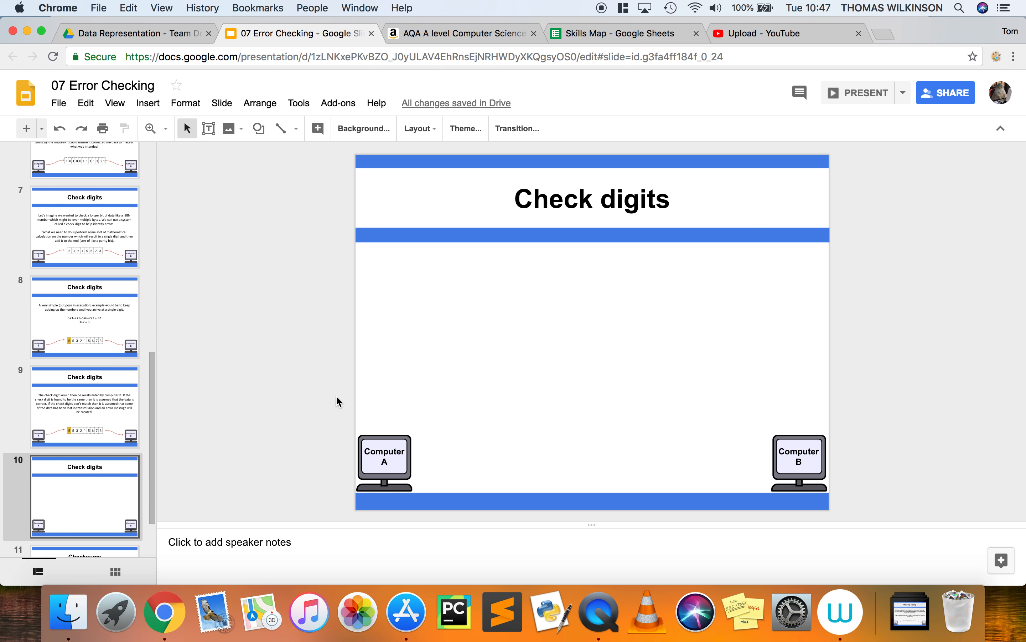
{"action": "mouse_move", "coordinate": [578, 250]}
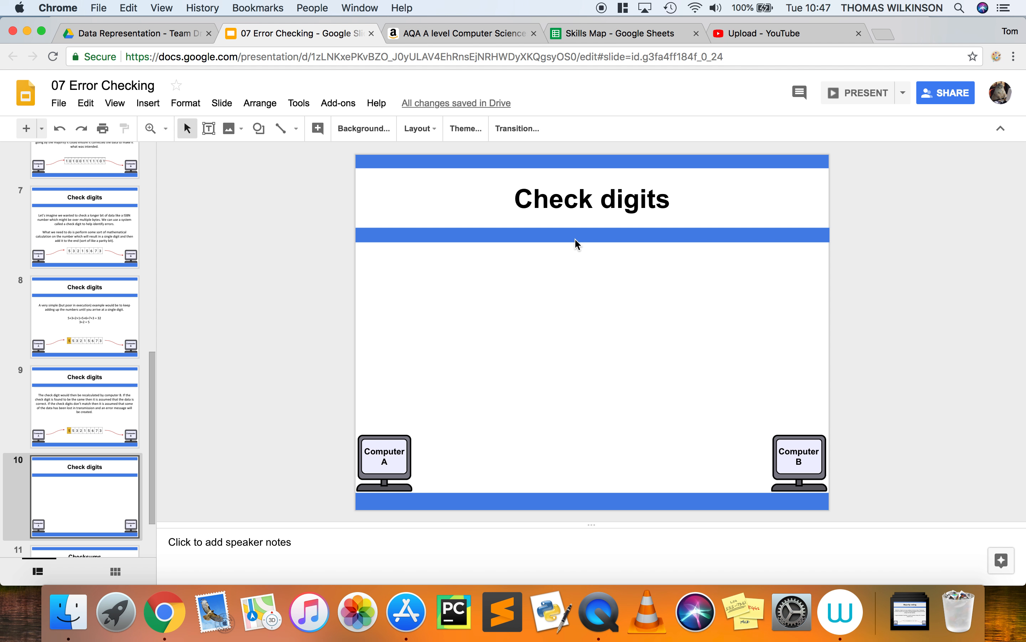
{"action": "type", "text": "978-1471839511"}
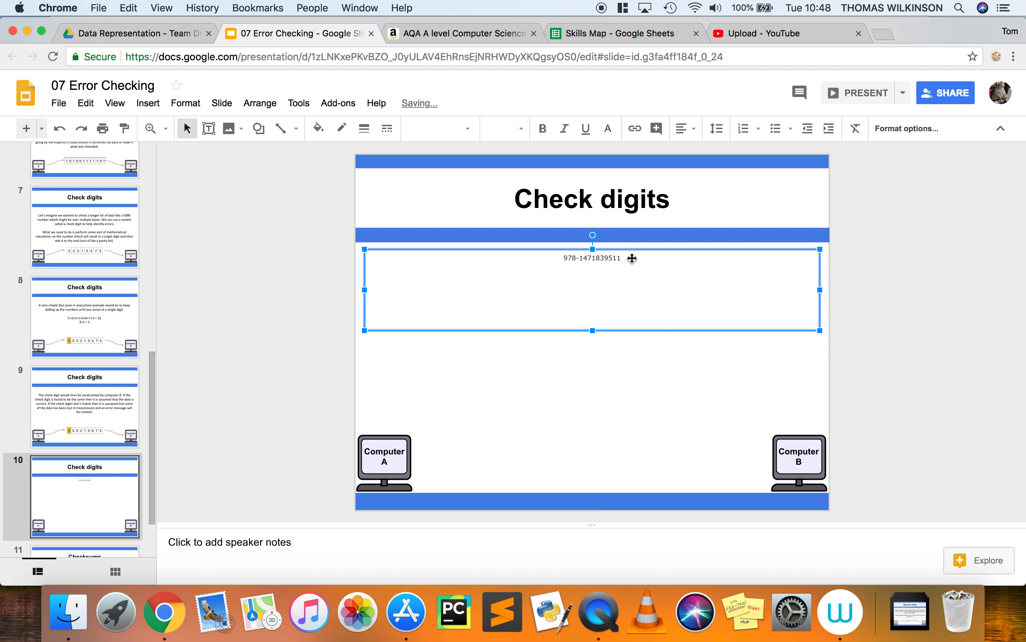
{"action": "triple_click", "coordinate": [592, 258]}
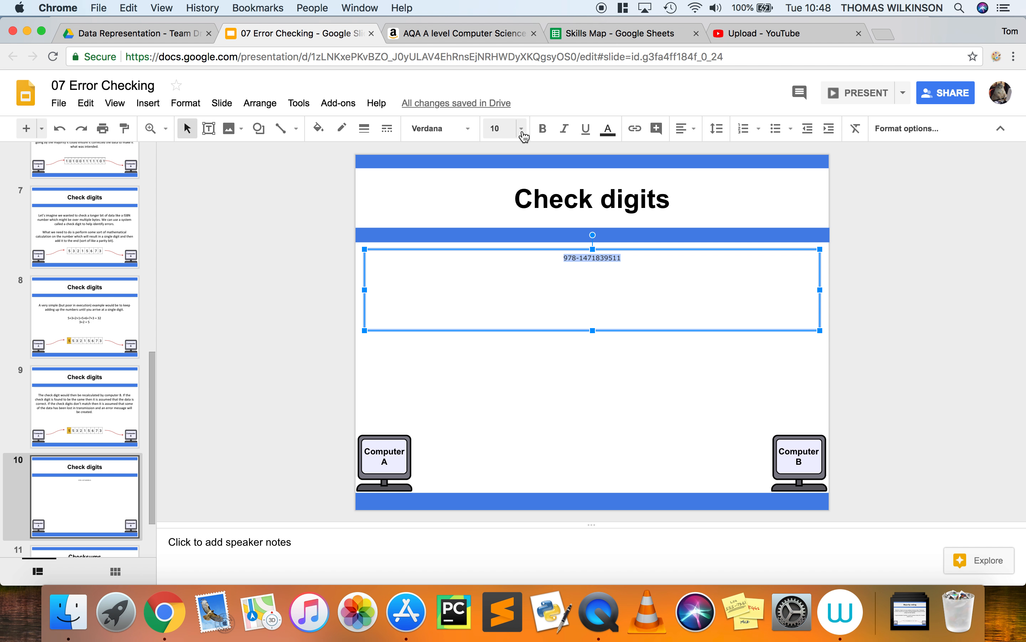
{"action": "left_click", "coordinate": [521, 128]}
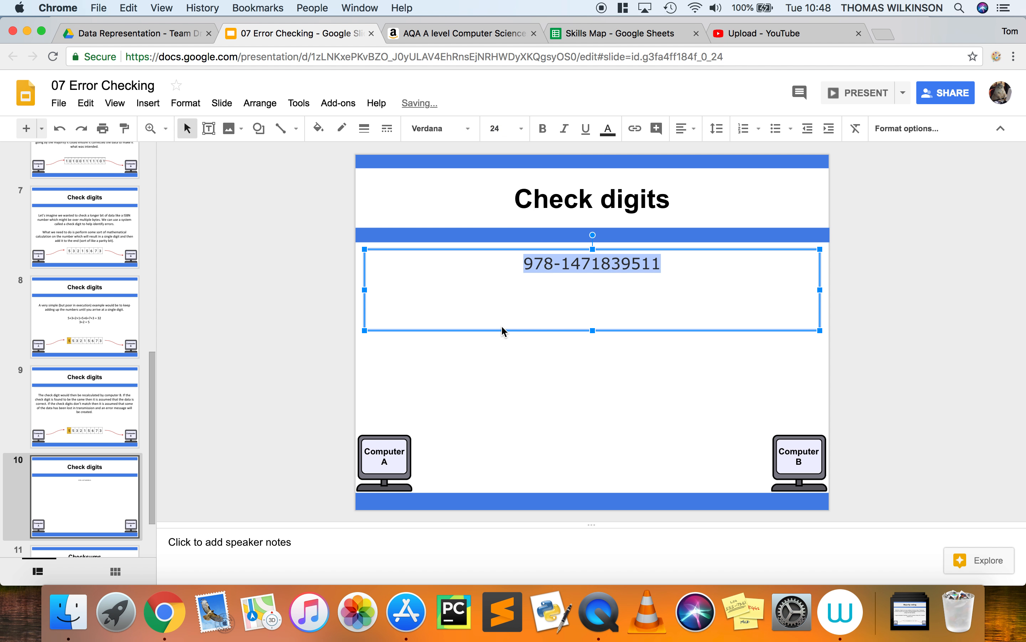
{"action": "left_click", "coordinate": [521, 128]}
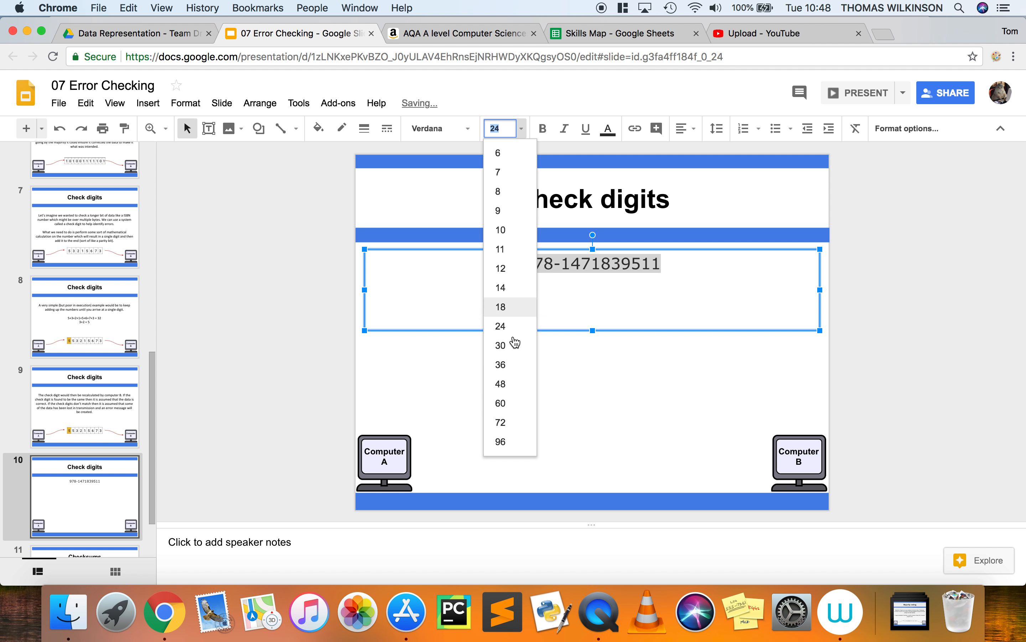
{"action": "left_click", "coordinate": [502, 365]}
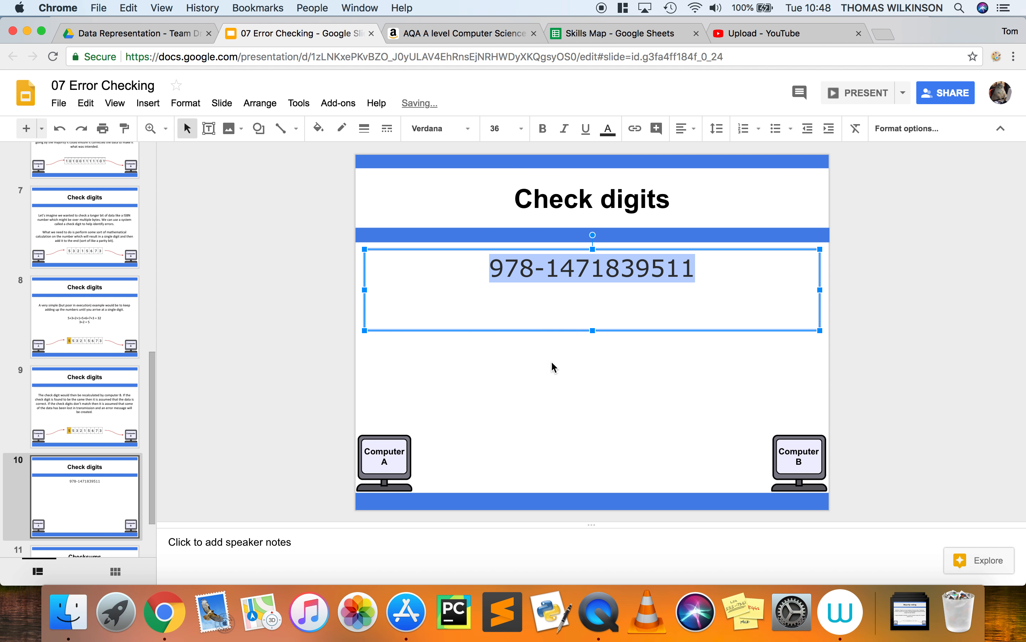
{"action": "left_click", "coordinate": [618, 372]}
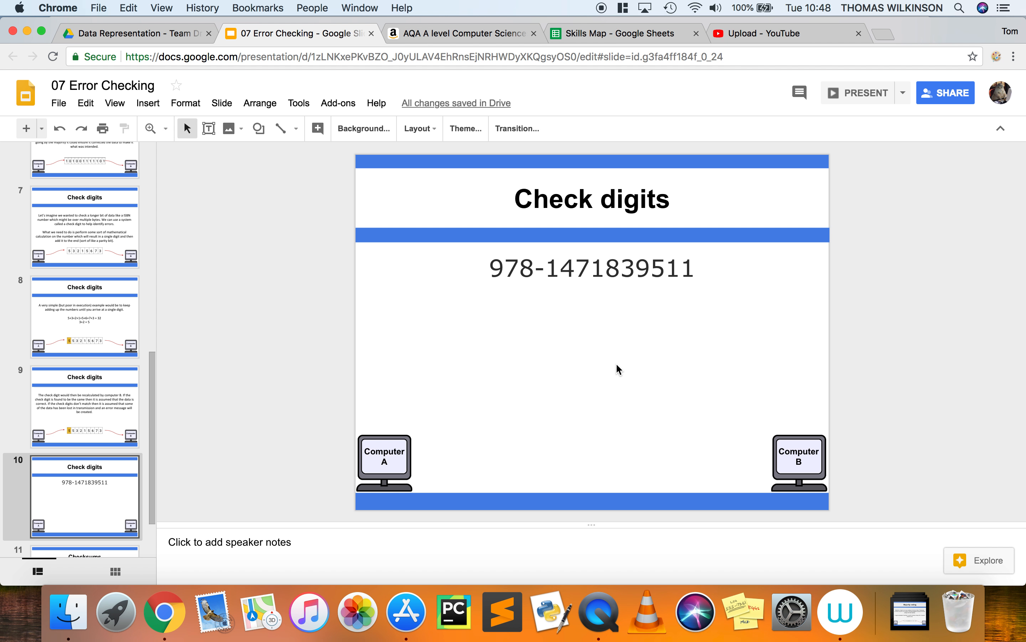
{"action": "mouse_move", "coordinate": [991, 53]}
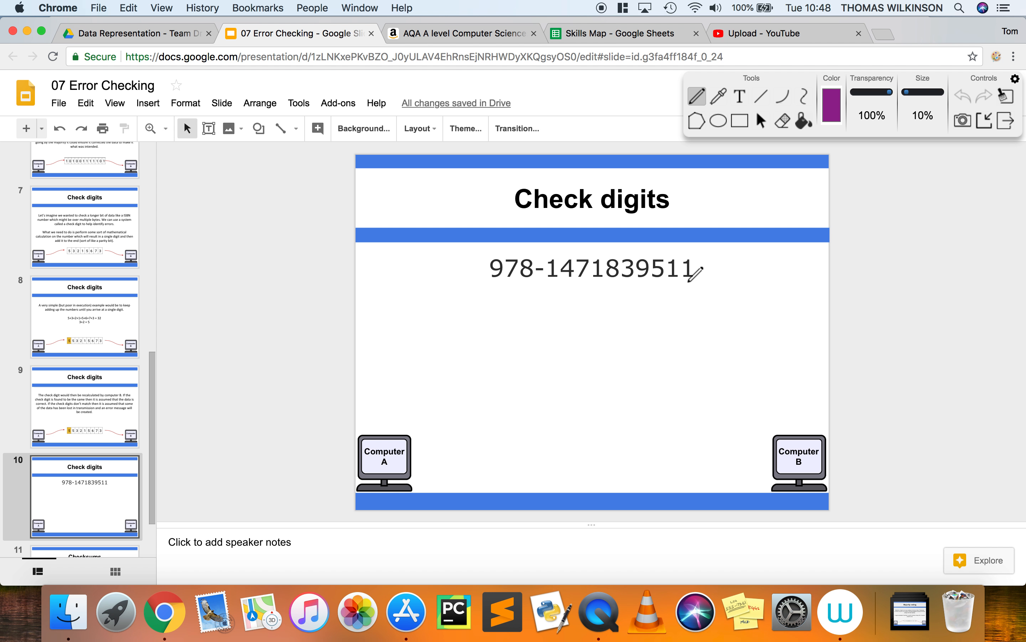
{"action": "left_click_drag", "start_coordinate": [693, 259], "coordinate": [693, 281]}
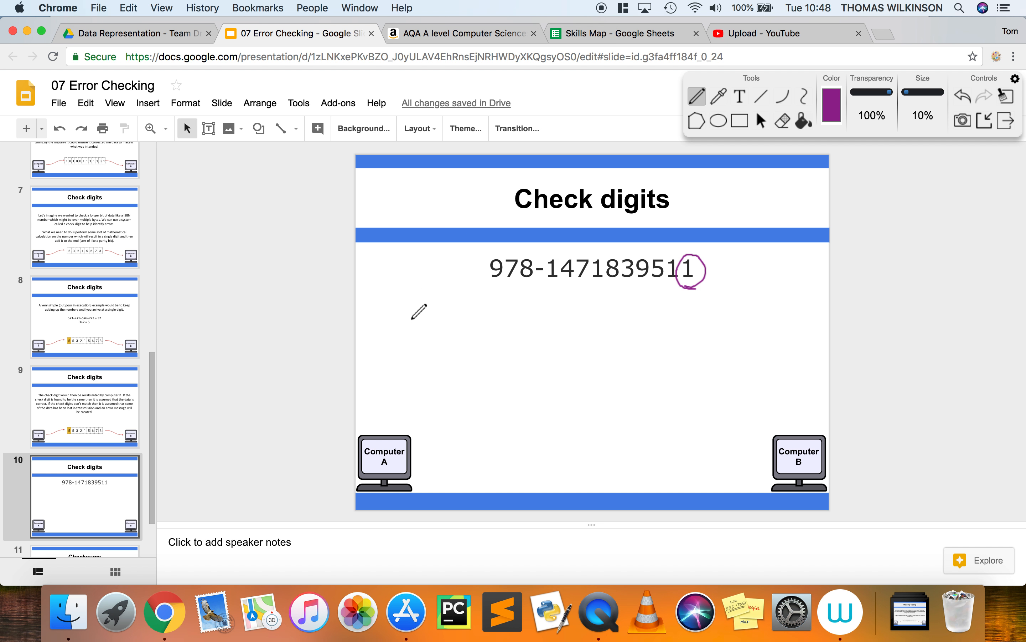
{"action": "mouse_move", "coordinate": [494, 332]}
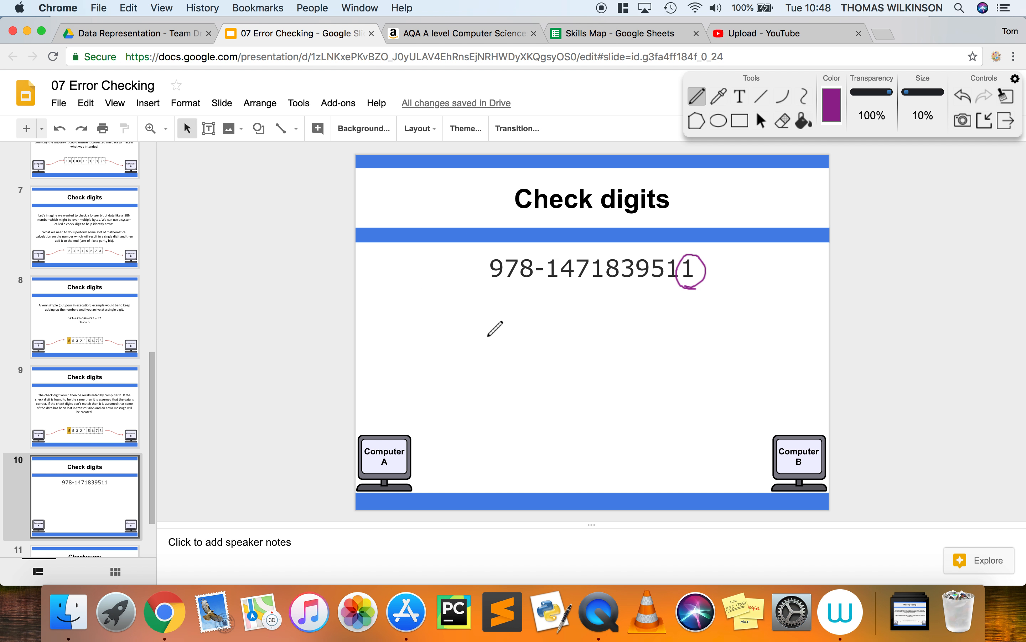
{"action": "mouse_move", "coordinate": [499, 316]}
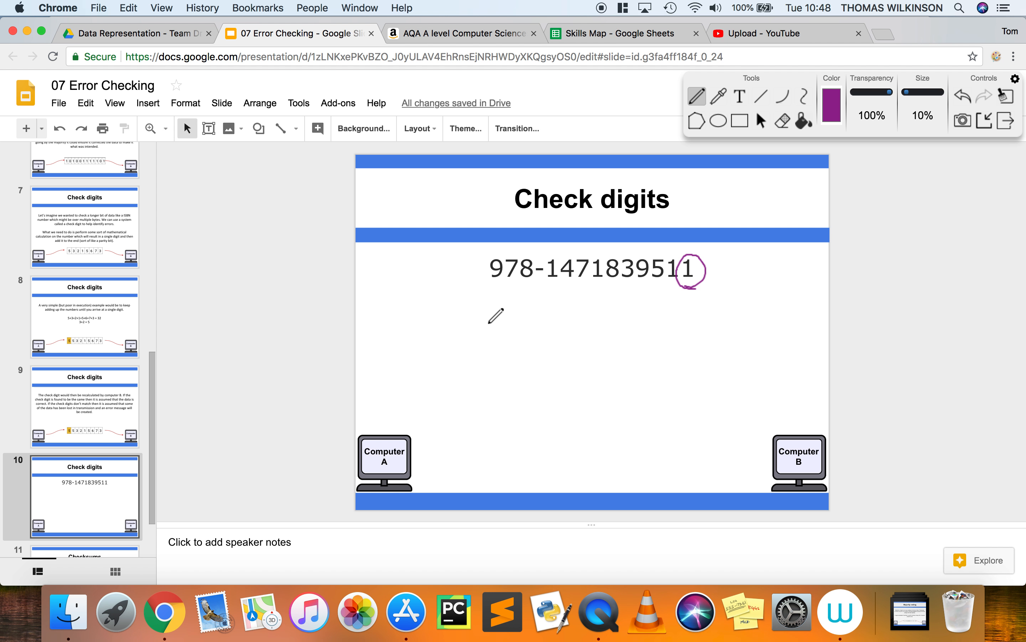
{"action": "mouse_move", "coordinate": [396, 312]}
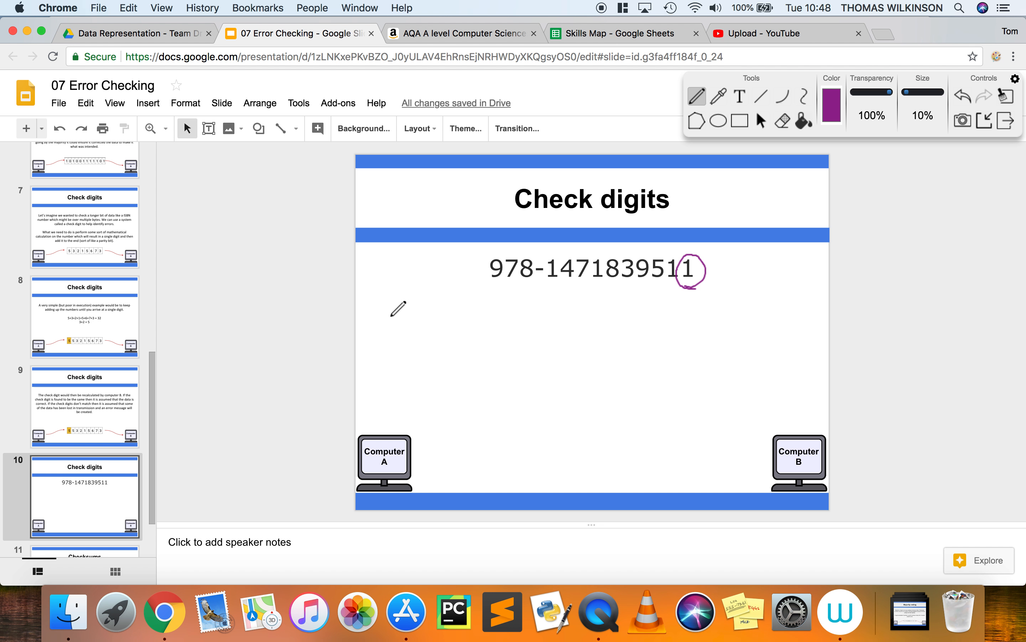
{"action": "left_click_drag", "start_coordinate": [395, 304], "coordinate": [395, 321]}
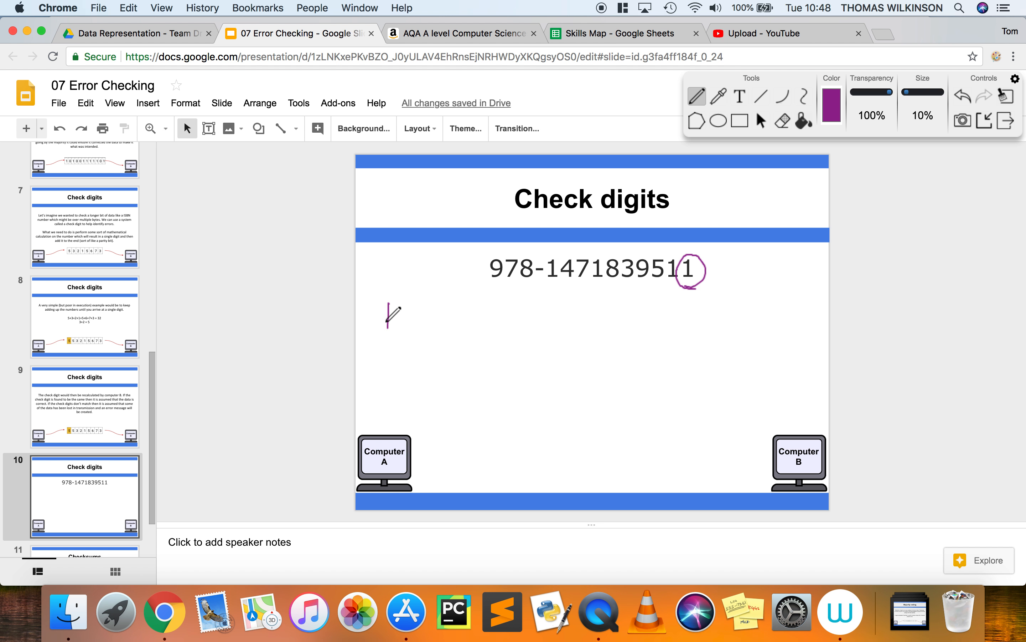
{"action": "left_click_drag", "start_coordinate": [386, 321], "coordinate": [439, 321]}
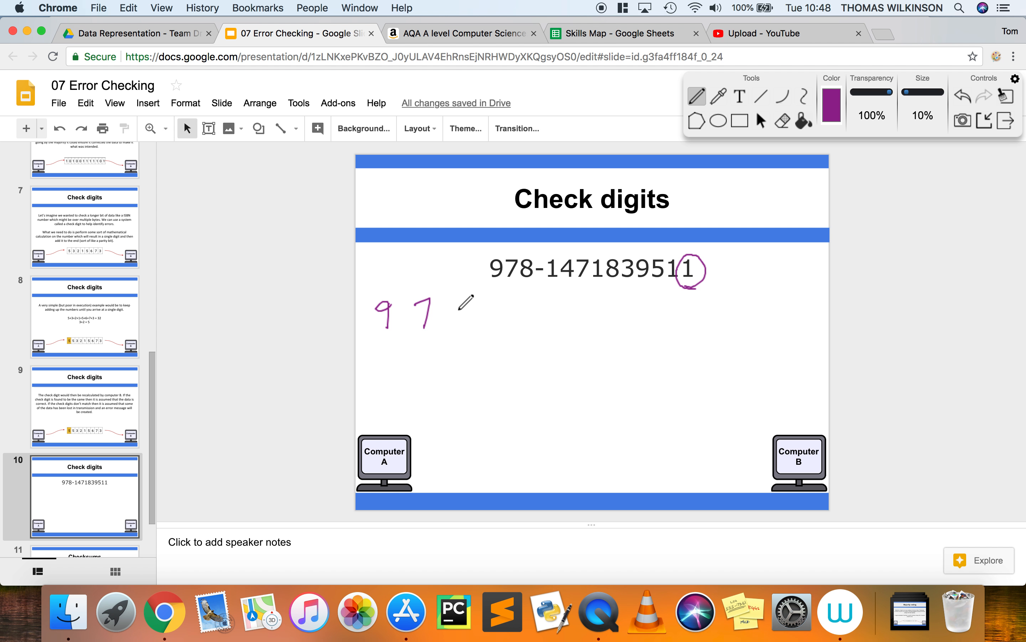
{"action": "left_click_drag", "start_coordinate": [459, 298], "coordinate": [471, 327]}
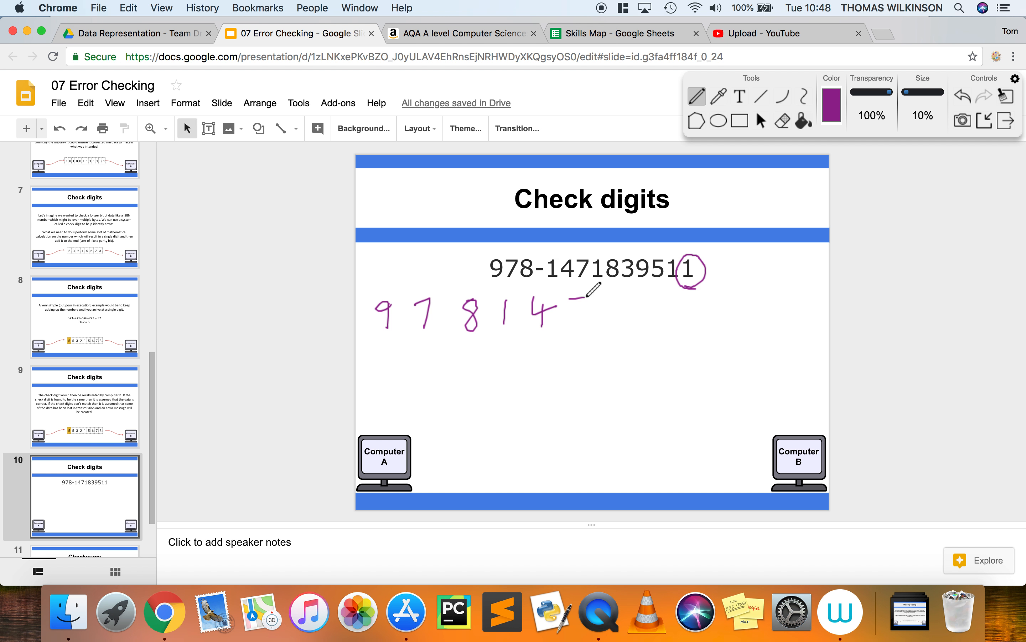
{"action": "left_click_drag", "start_coordinate": [582, 311], "coordinate": [662, 311]}
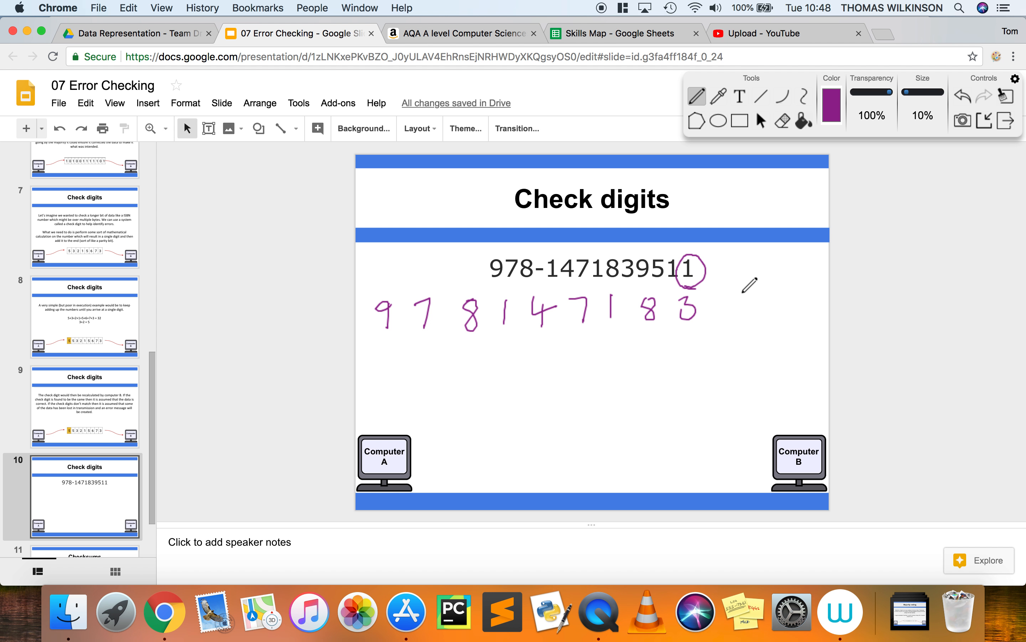
{"action": "left_click_drag", "start_coordinate": [720, 308], "coordinate": [786, 308]}
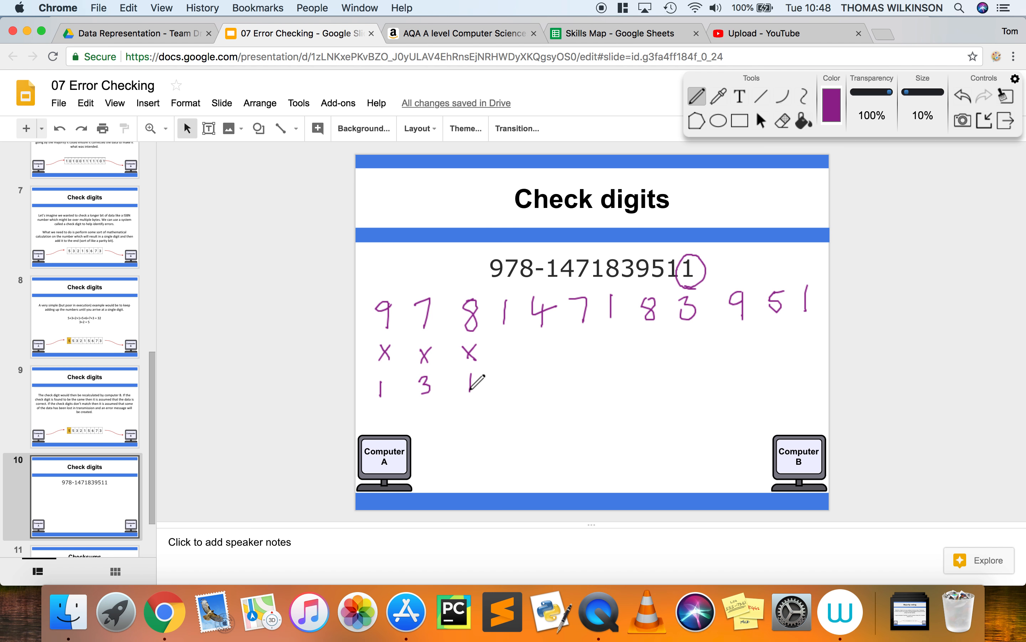
Write × signs with alternating weights 1 and 3 under each of the twelve digits.
{"action": "left_click_drag", "start_coordinate": [487, 354], "coordinate": [518, 386]}
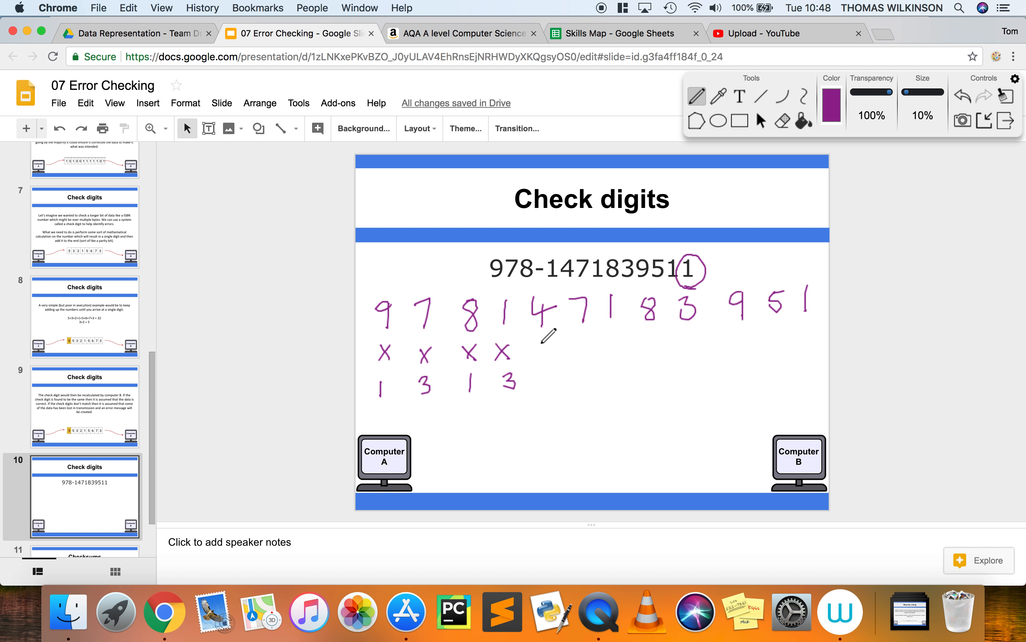
{"action": "left_click_drag", "start_coordinate": [543, 347], "coordinate": [549, 386]}
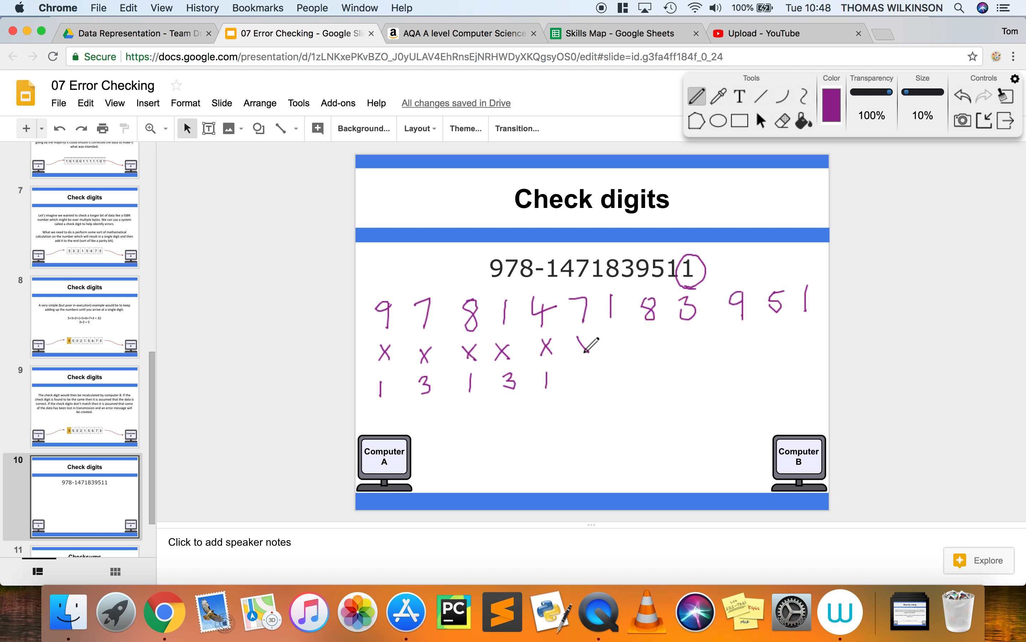
{"action": "left_click_drag", "start_coordinate": [593, 341], "coordinate": [586, 383]}
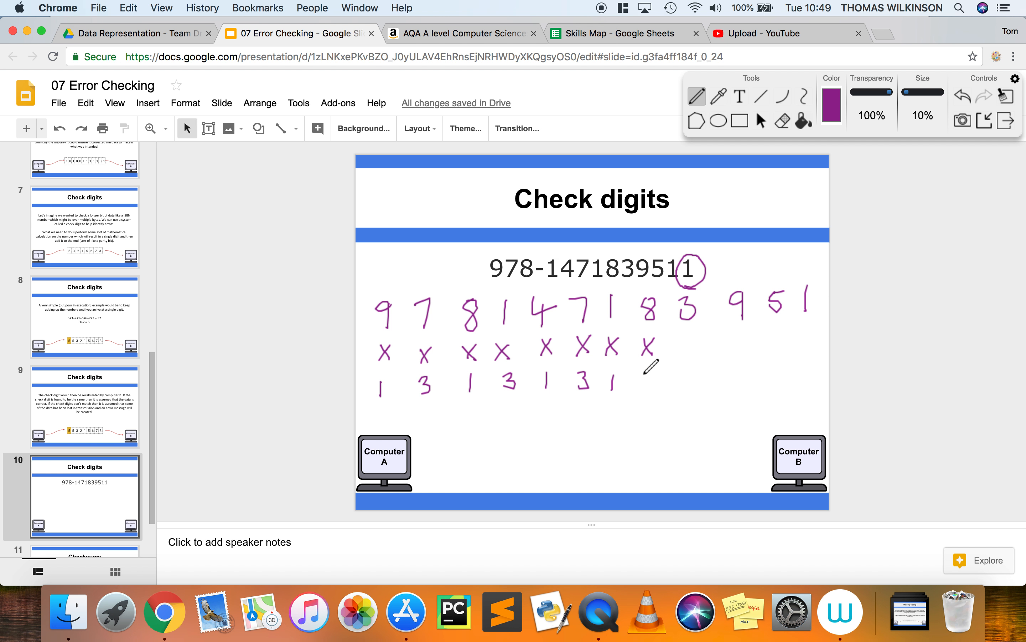
{"action": "left_click_drag", "start_coordinate": [652, 347], "coordinate": [691, 380]}
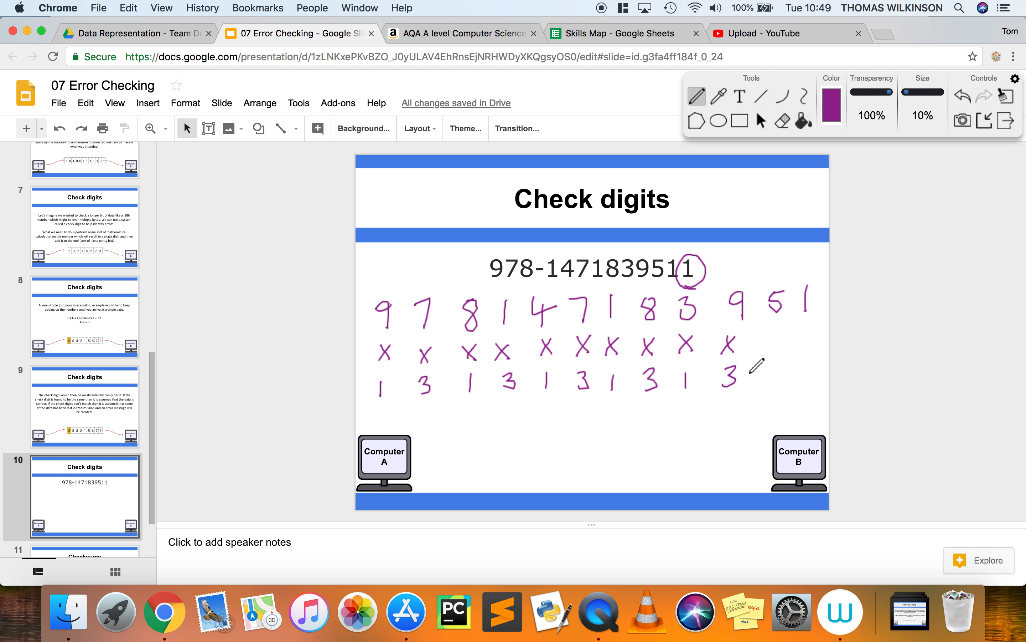
{"action": "left_click_drag", "start_coordinate": [759, 344], "coordinate": [776, 357]}
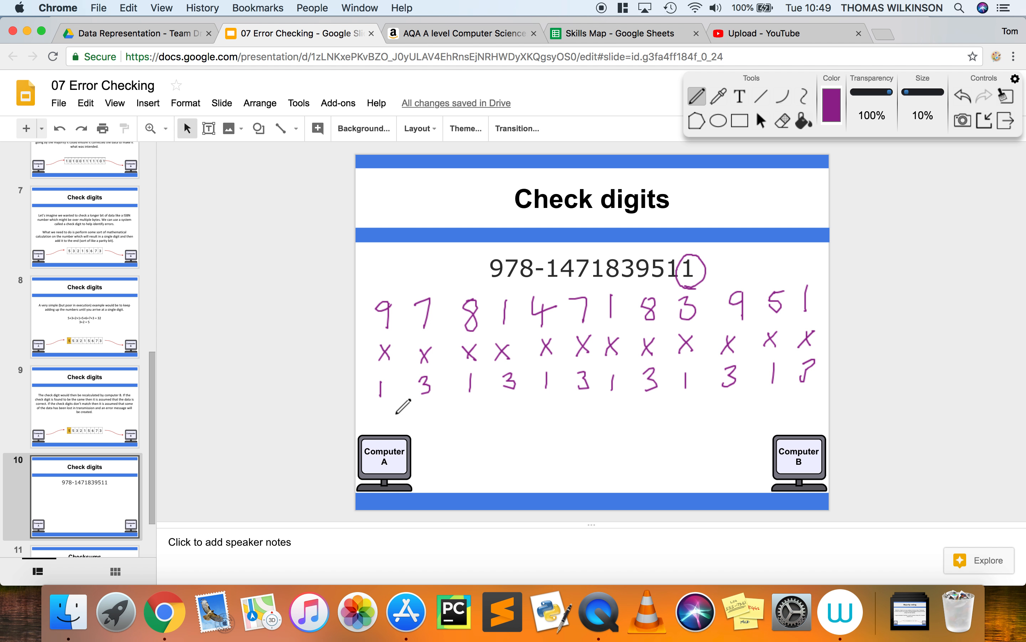
{"action": "mouse_move", "coordinate": [388, 419]}
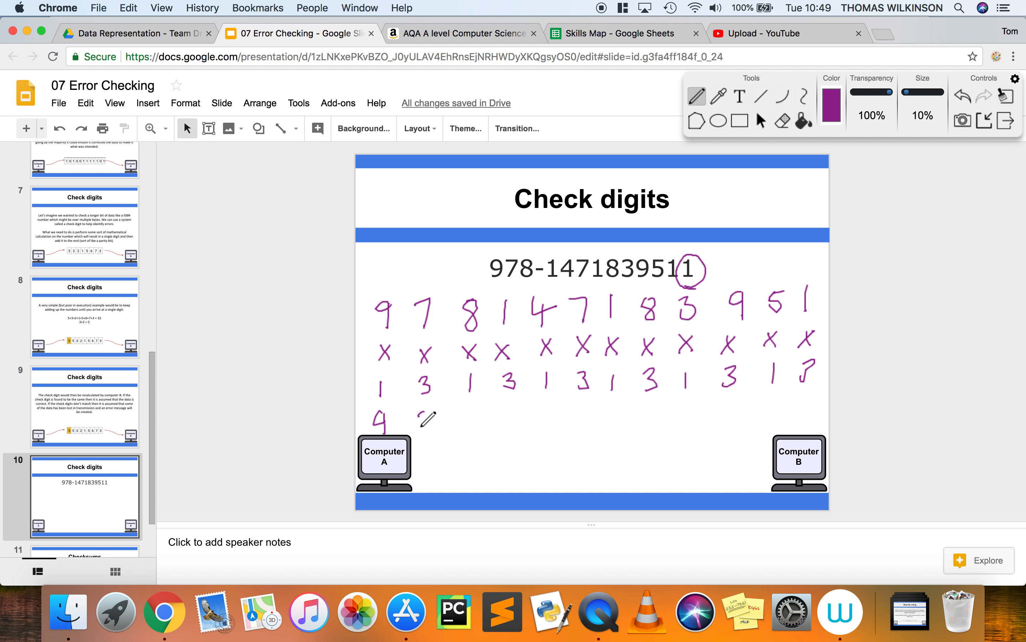
{"action": "left_click_drag", "start_coordinate": [419, 419], "coordinate": [477, 422]}
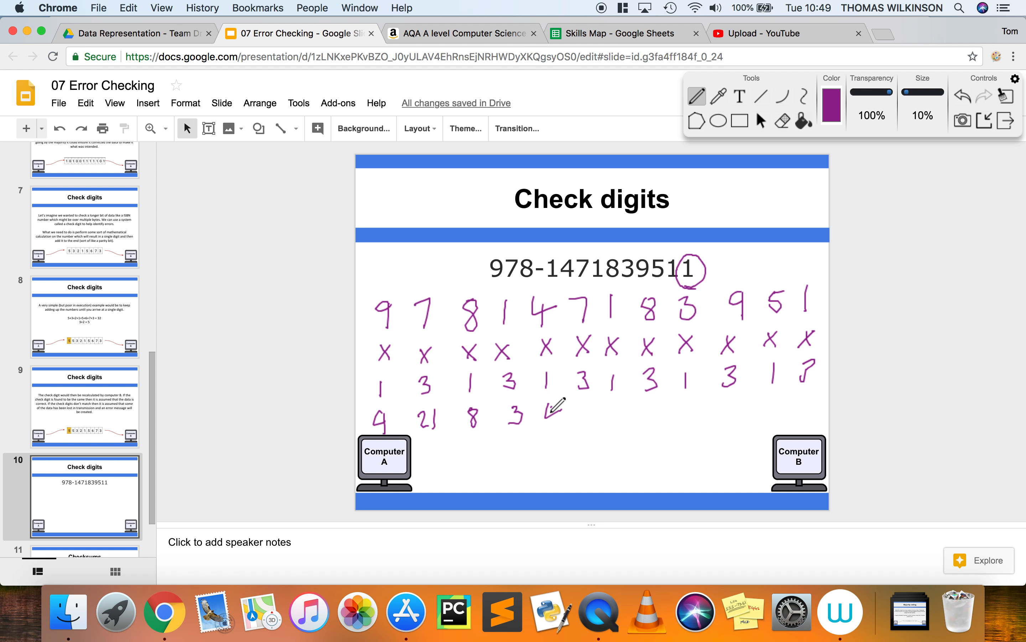
{"action": "left_click_drag", "start_coordinate": [536, 419], "coordinate": [589, 416]}
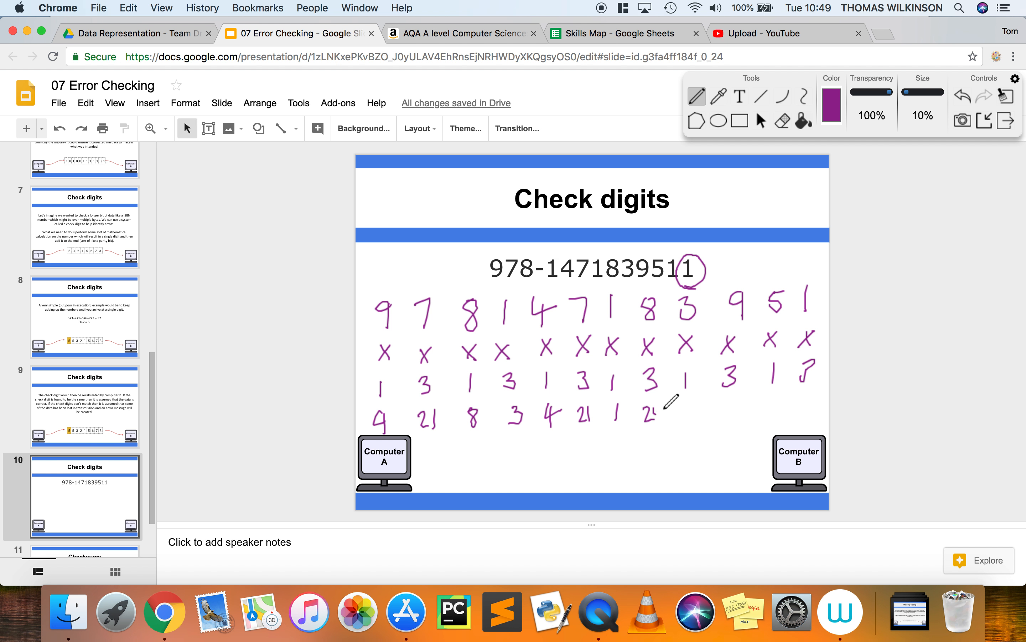
{"action": "left_click_drag", "start_coordinate": [674, 412], "coordinate": [701, 419]}
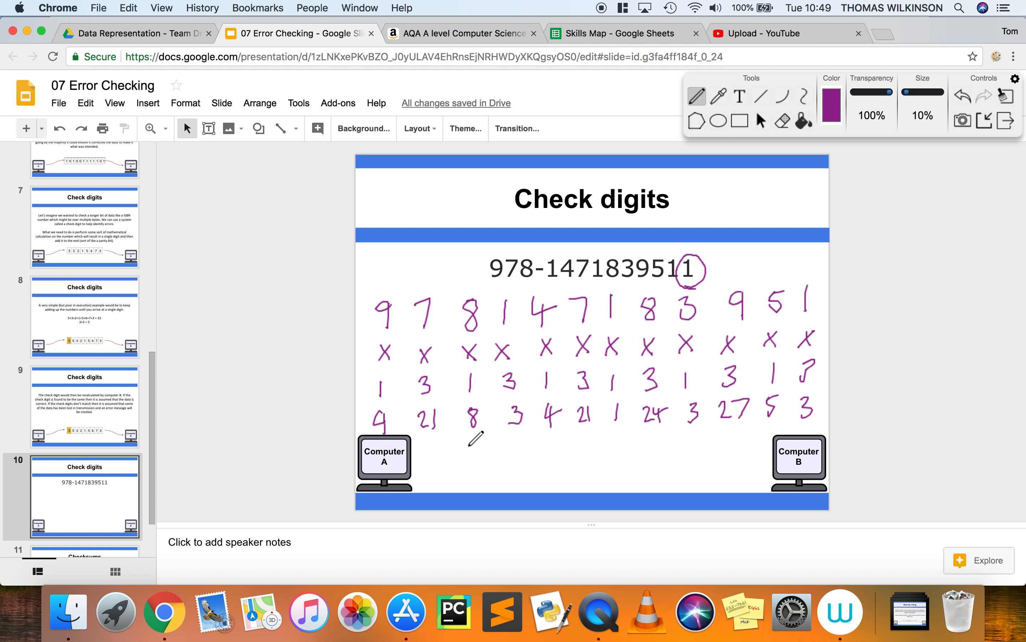
{"action": "mouse_move", "coordinate": [439, 465]}
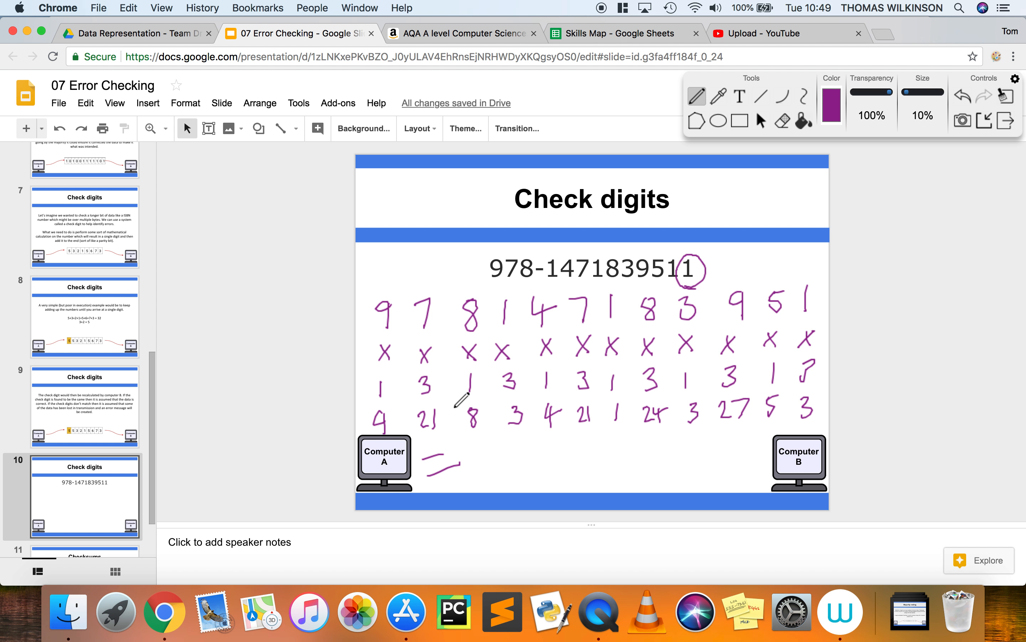
{"action": "mouse_move", "coordinate": [127, 617]}
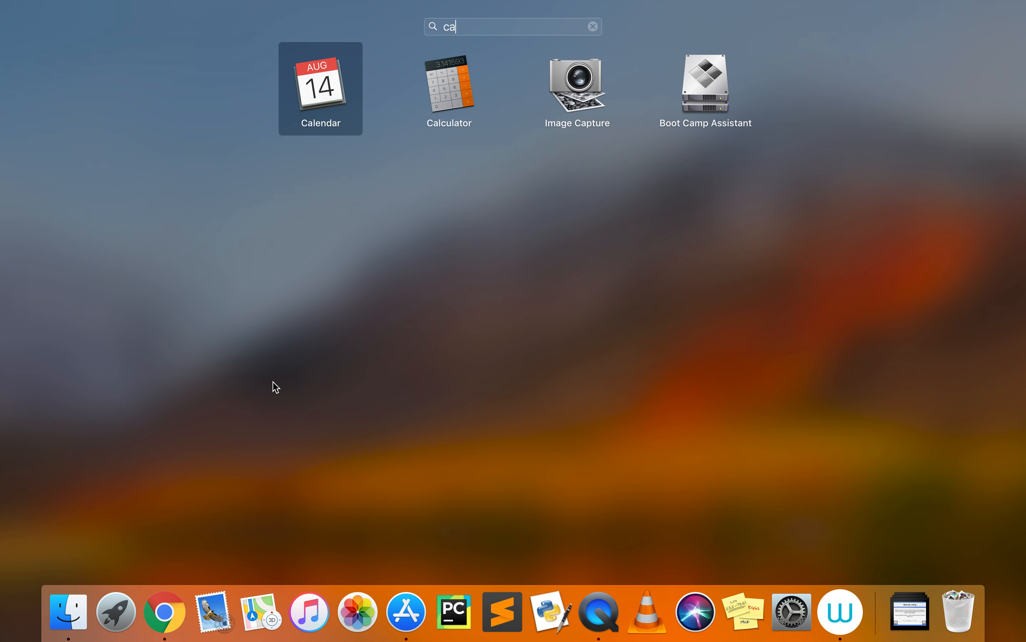
Launch Calculator from Launchpad to total the products.
{"action": "left_click", "coordinate": [449, 85]}
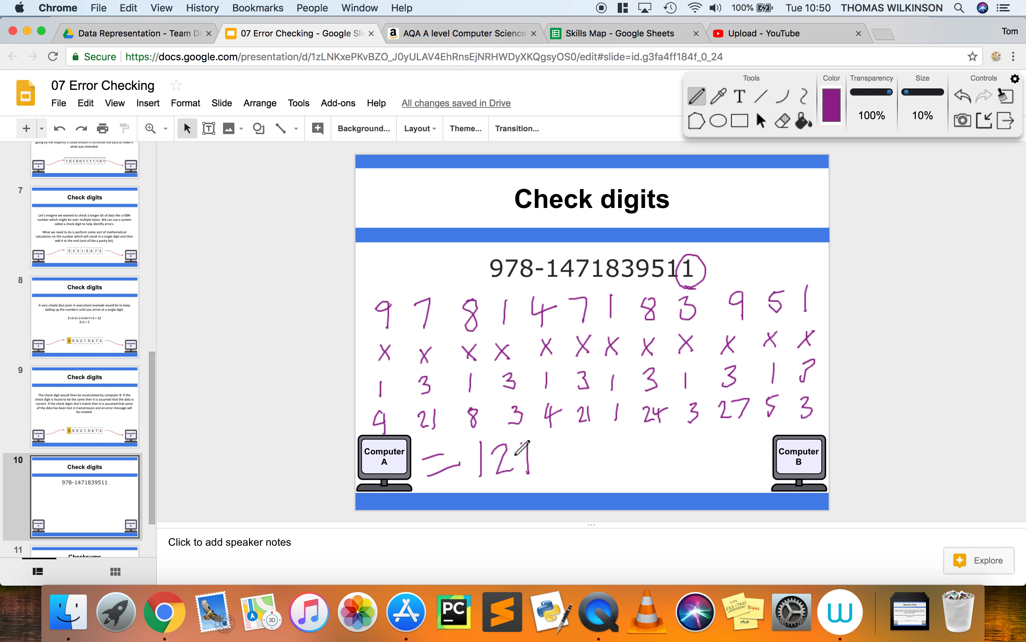
Write and circle the total 129, then write 130/129 beside it and underline it.
{"action": "left_click_drag", "start_coordinate": [461, 432], "coordinate": [531, 485]}
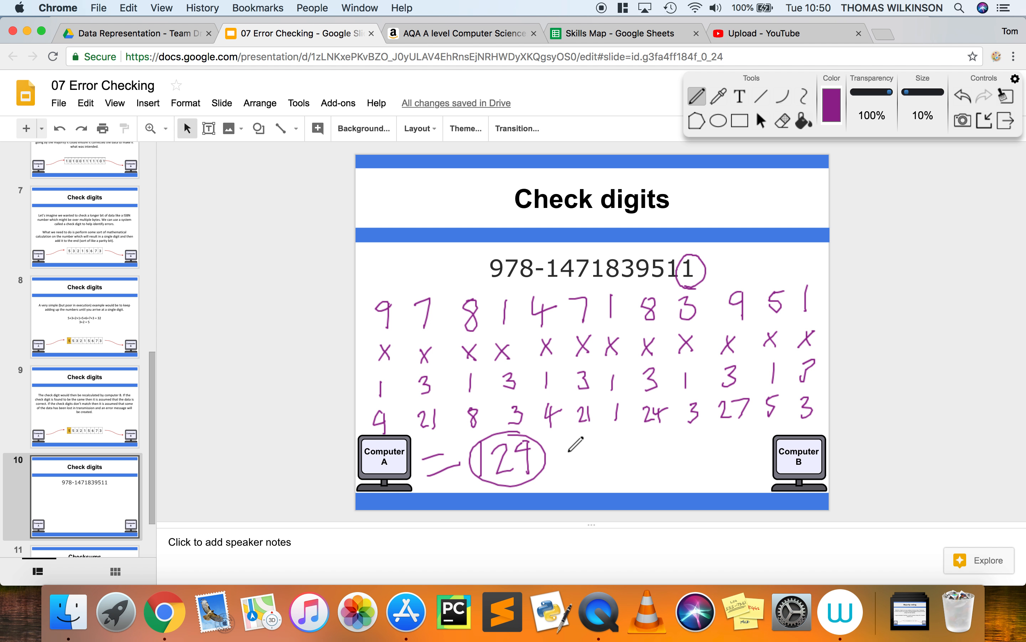
{"action": "left_click_drag", "start_coordinate": [576, 445], "coordinate": [586, 471]}
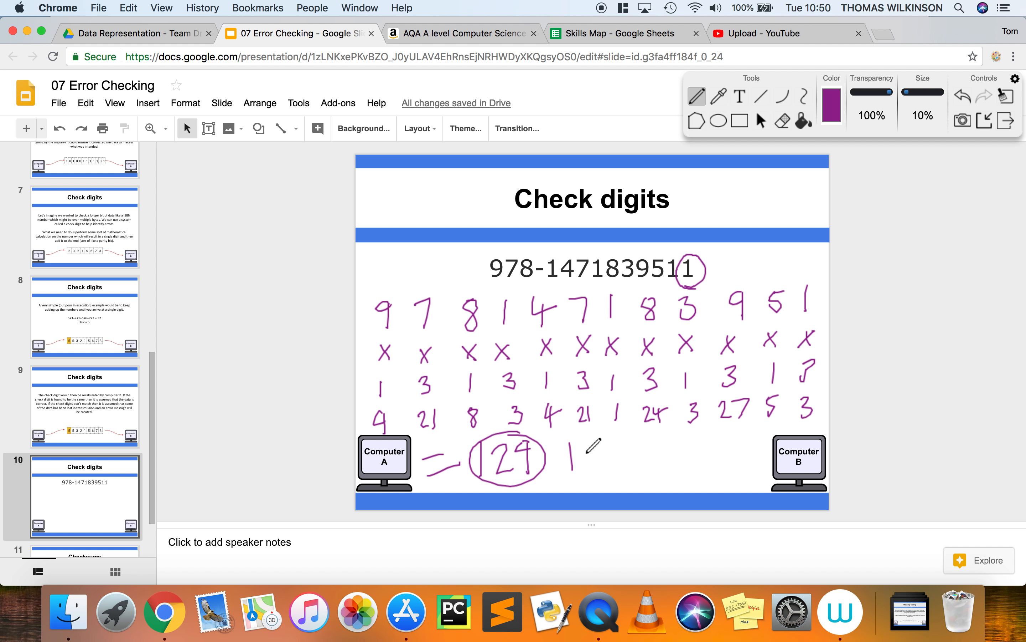
{"action": "left_click_drag", "start_coordinate": [570, 458], "coordinate": [619, 465]}
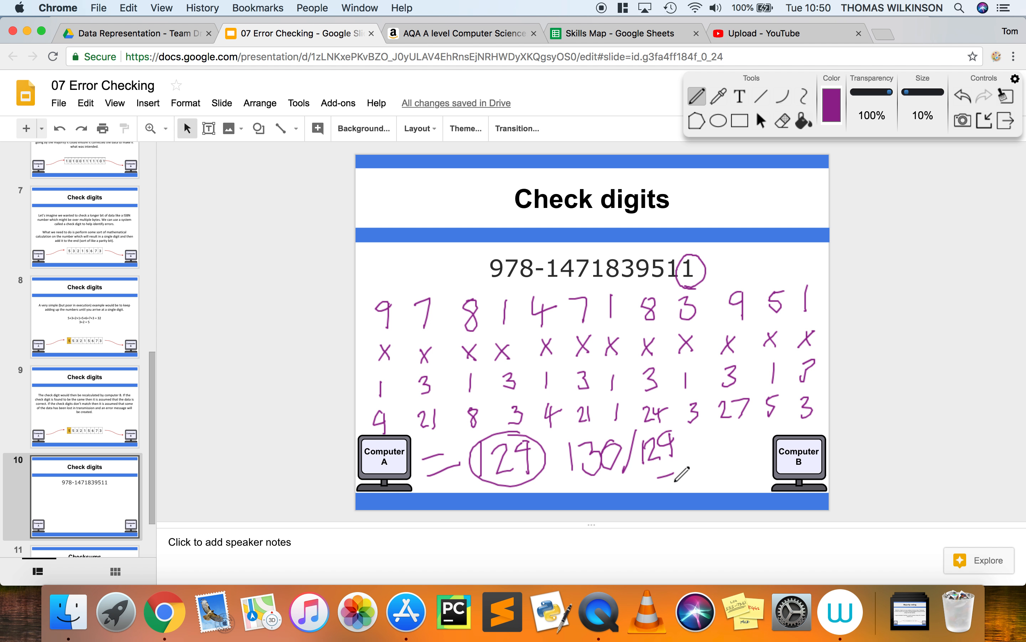
{"action": "left_click_drag", "start_coordinate": [654, 487], "coordinate": [680, 488]}
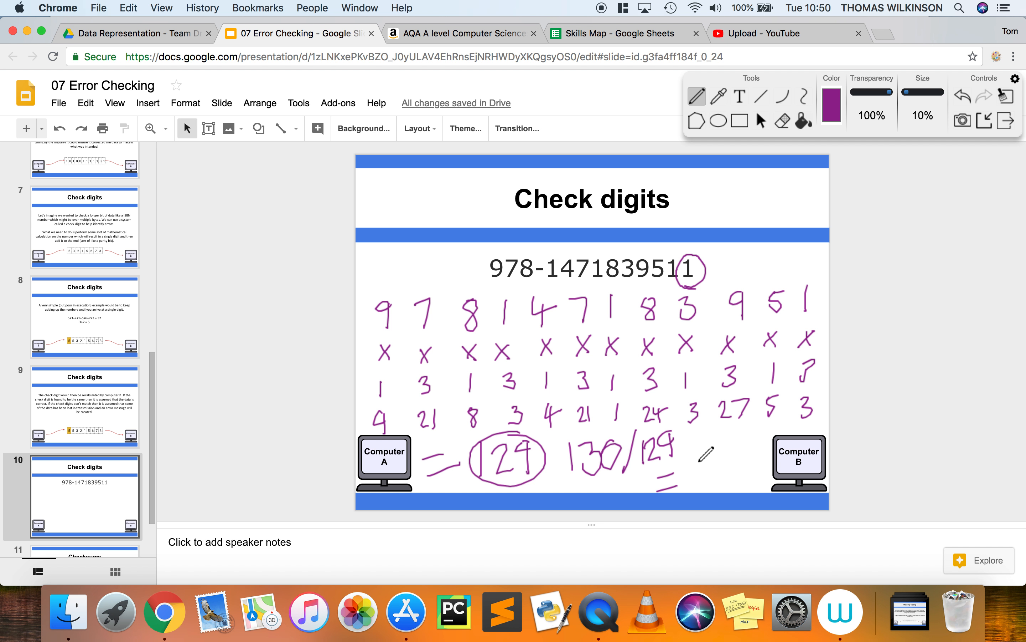